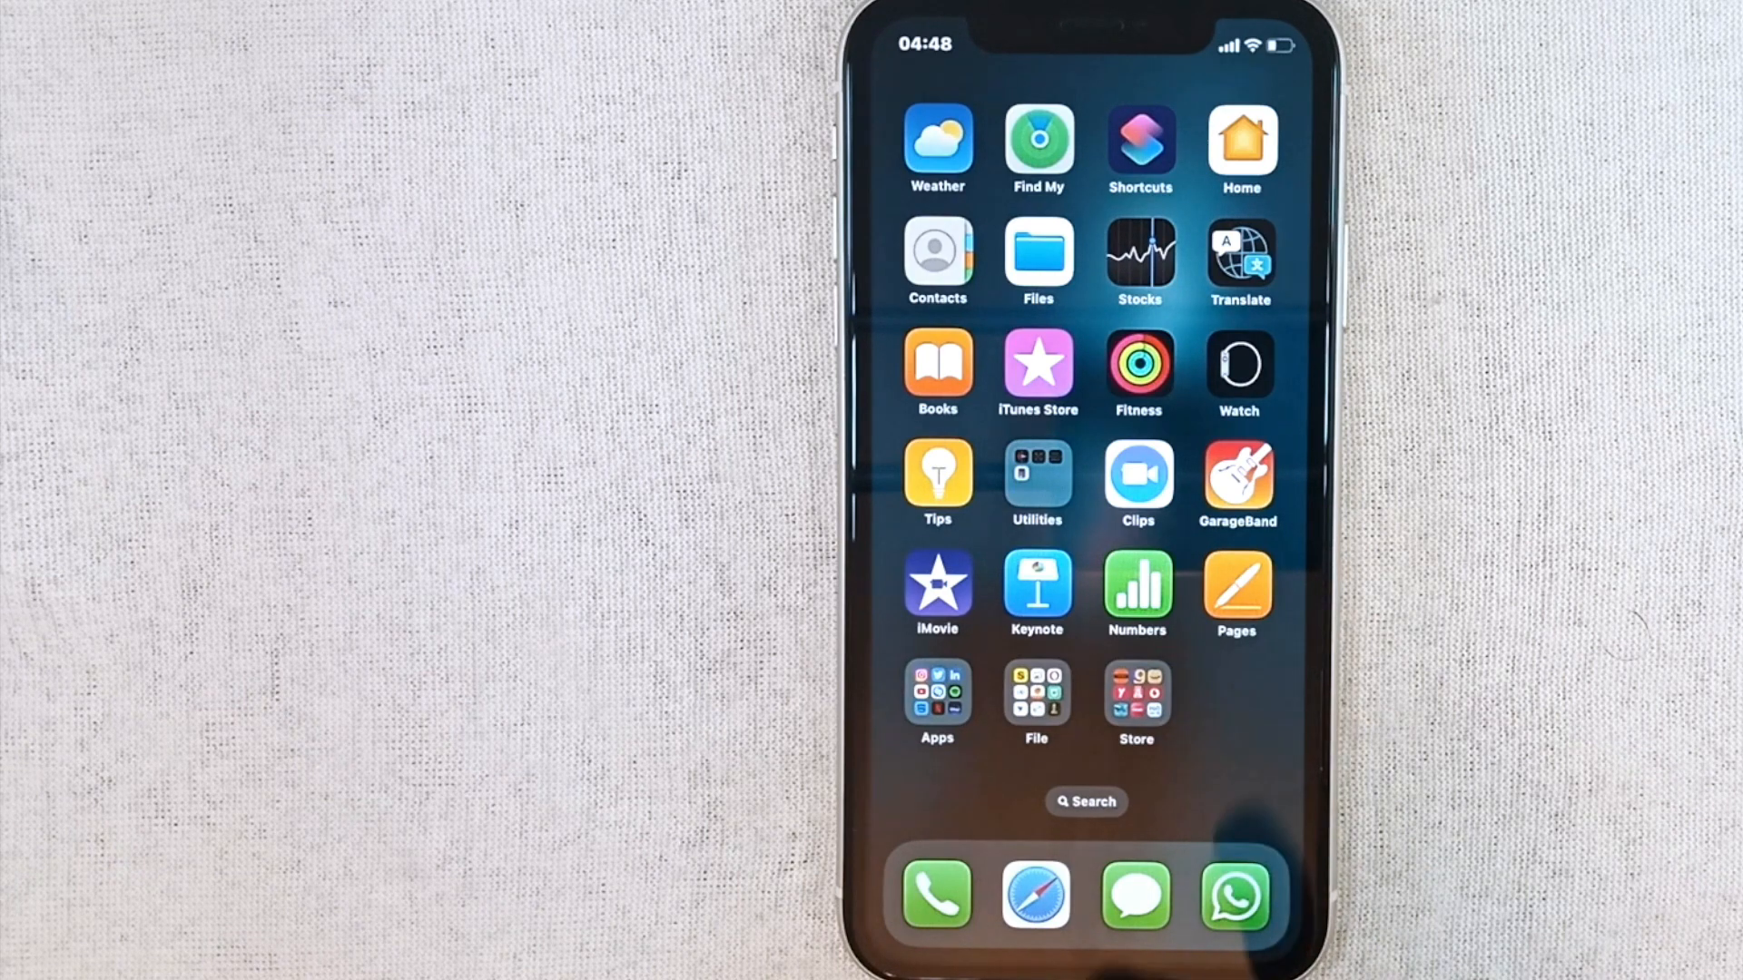
Launch Twitter from the Apps folder on the Home Screen.
click(937, 694)
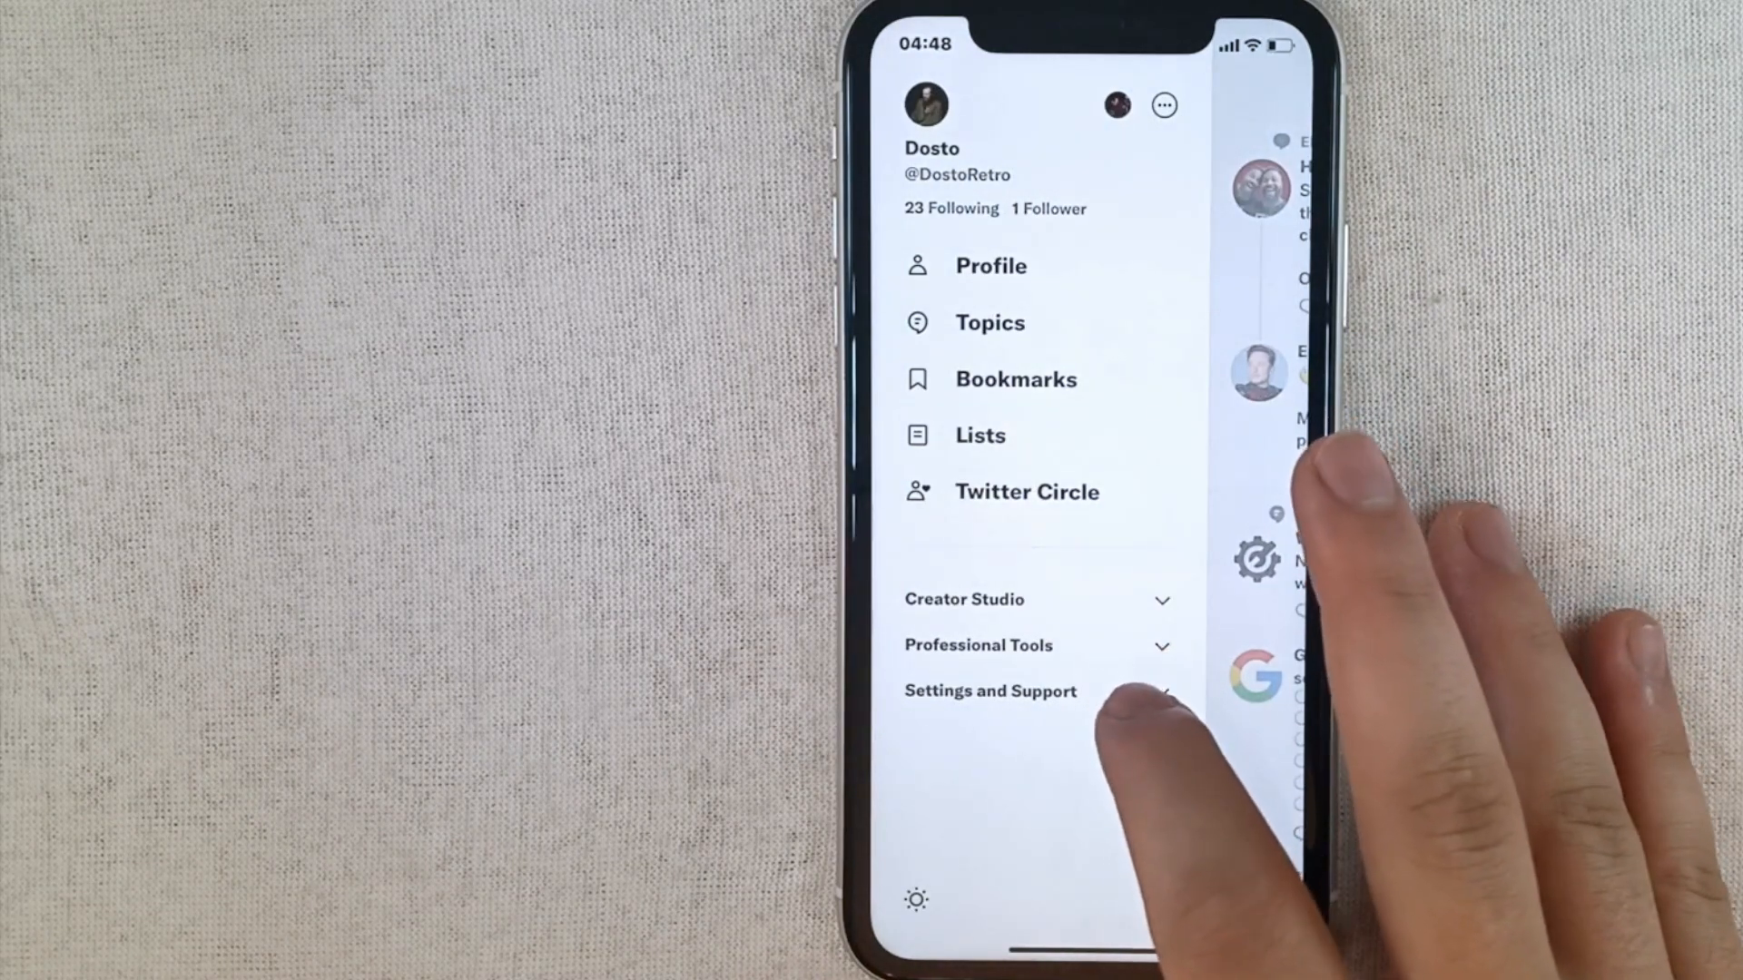
Expand Settings and Support in the side menu and go to Settings and privacy.
click(990, 690)
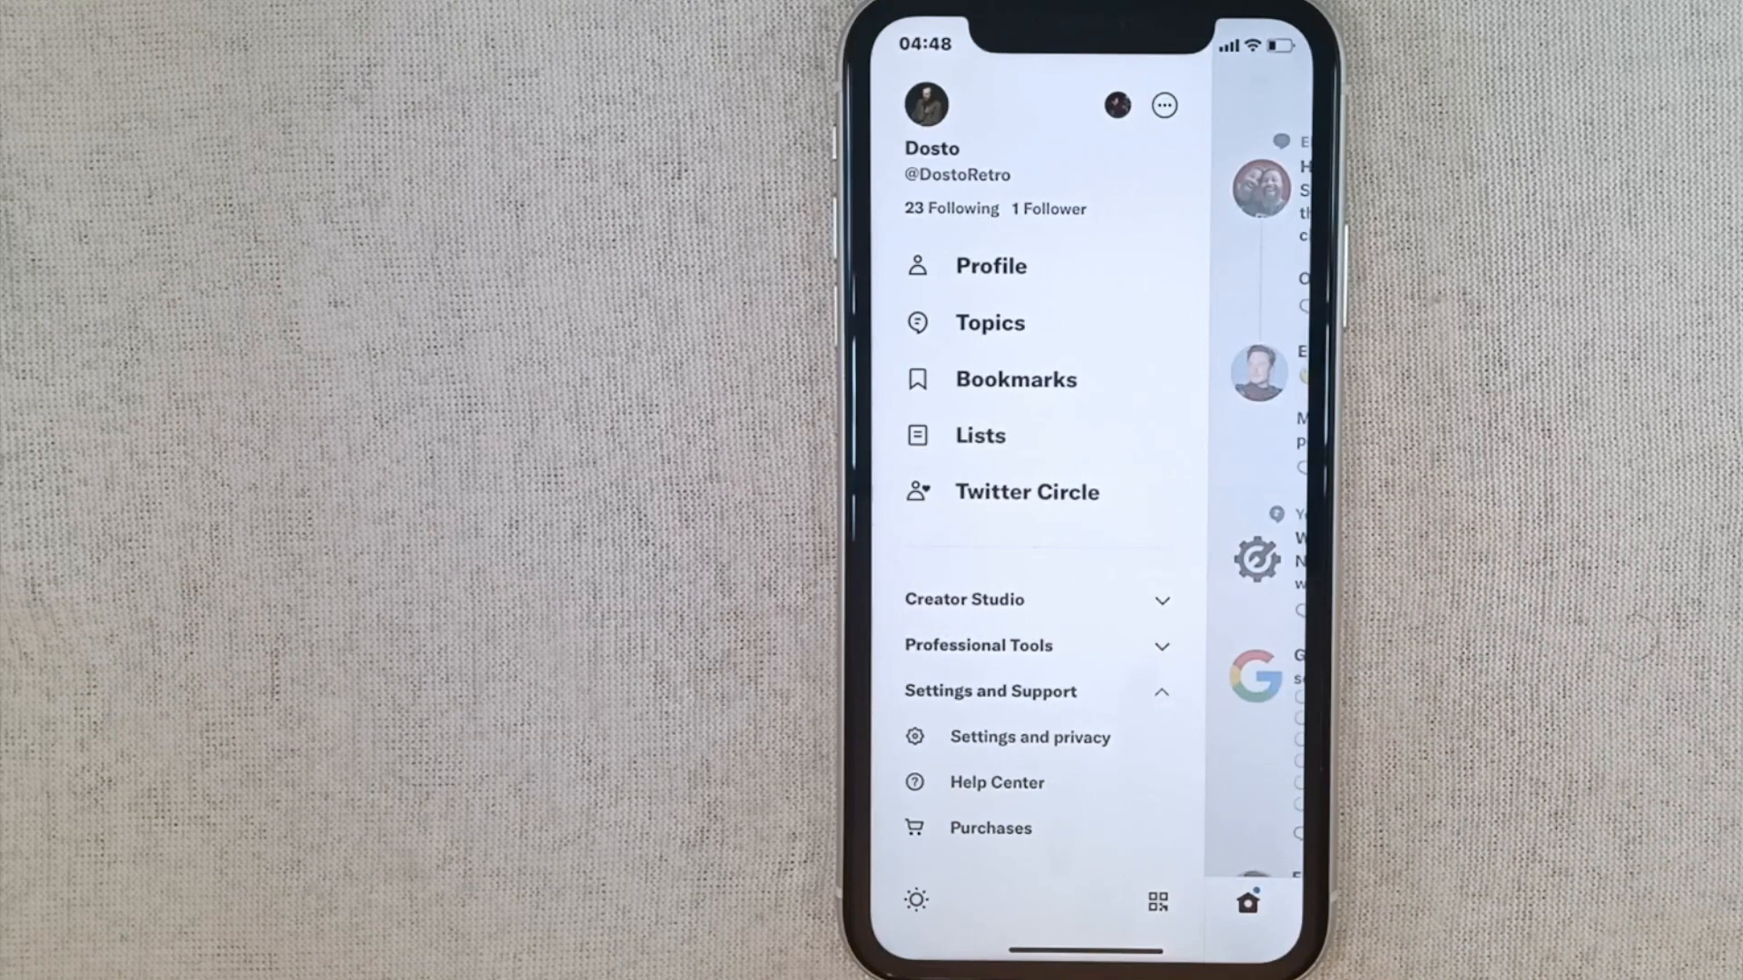
click(1029, 736)
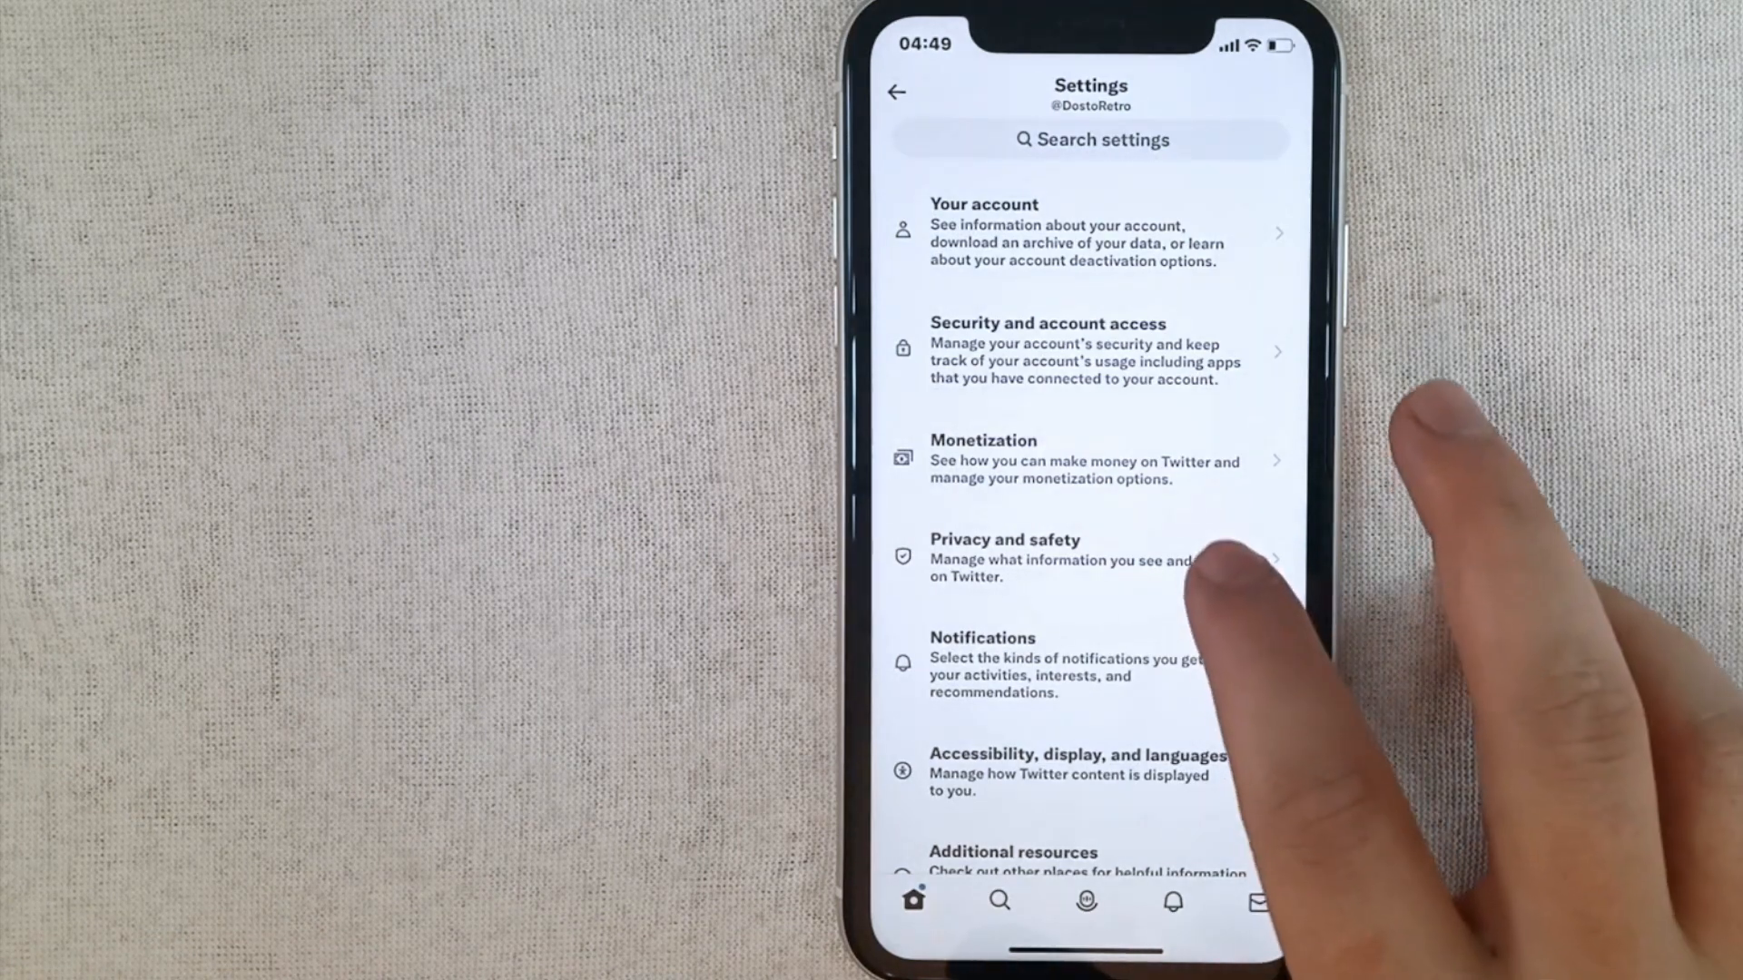
Turn on Protect your Tweets under Privacy and safety > Audience and tagging.
click(1004, 555)
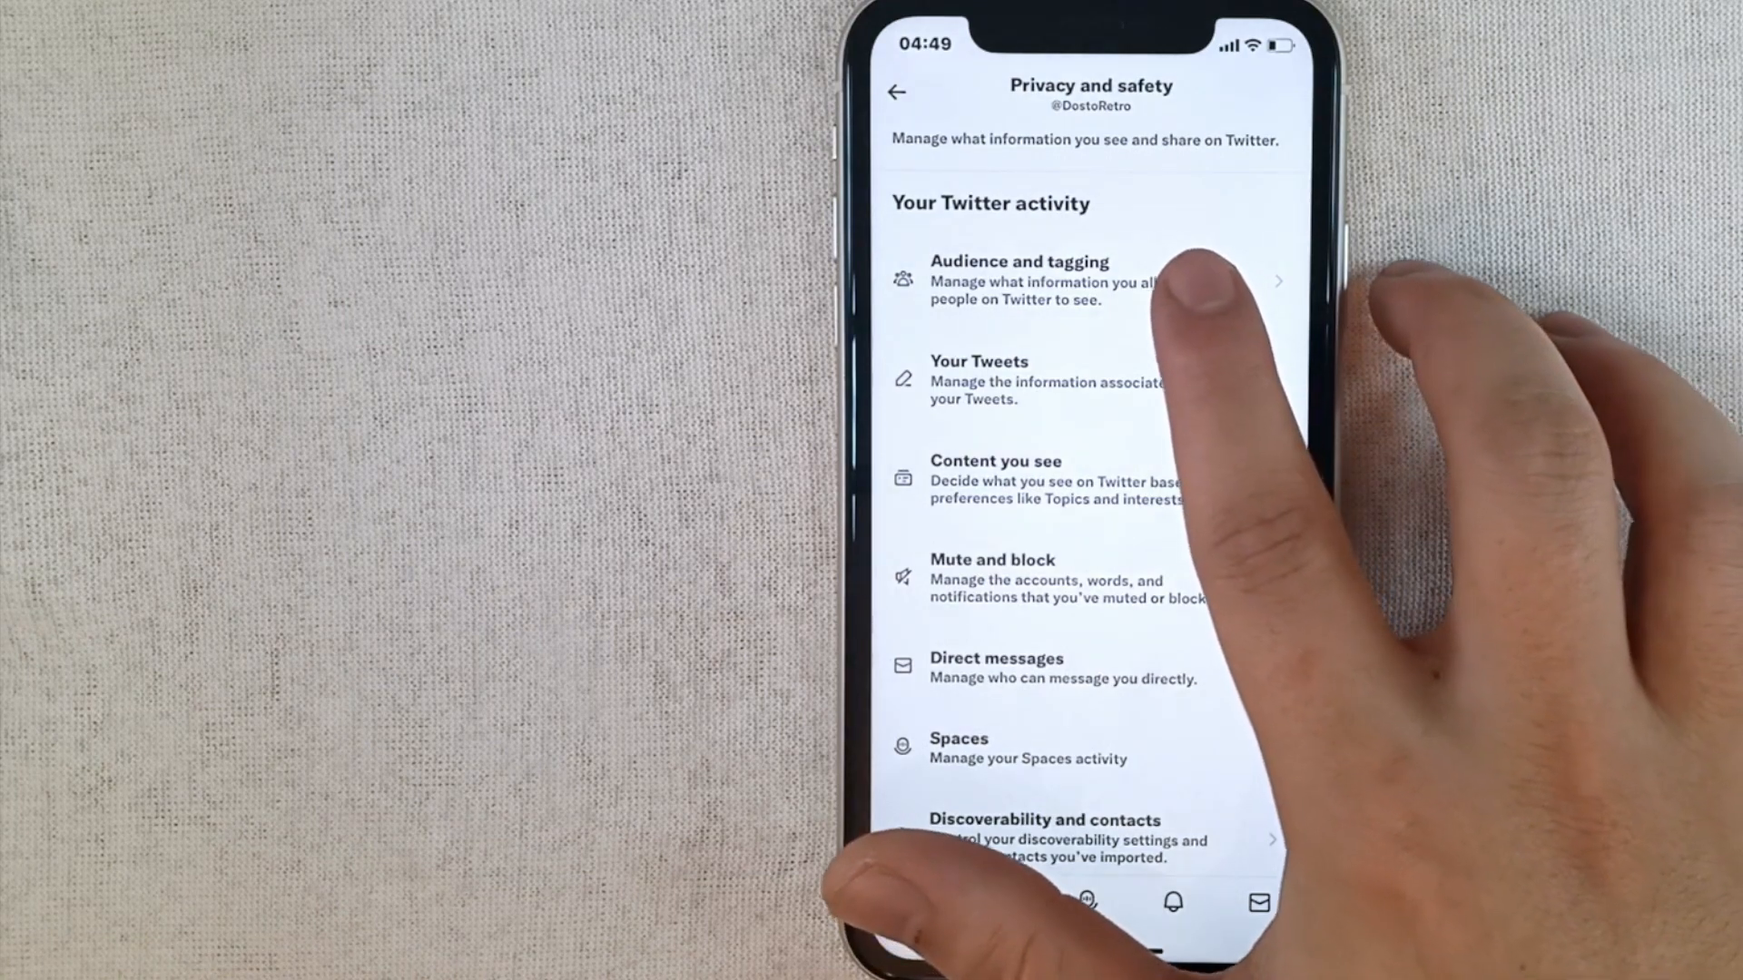
click(1045, 278)
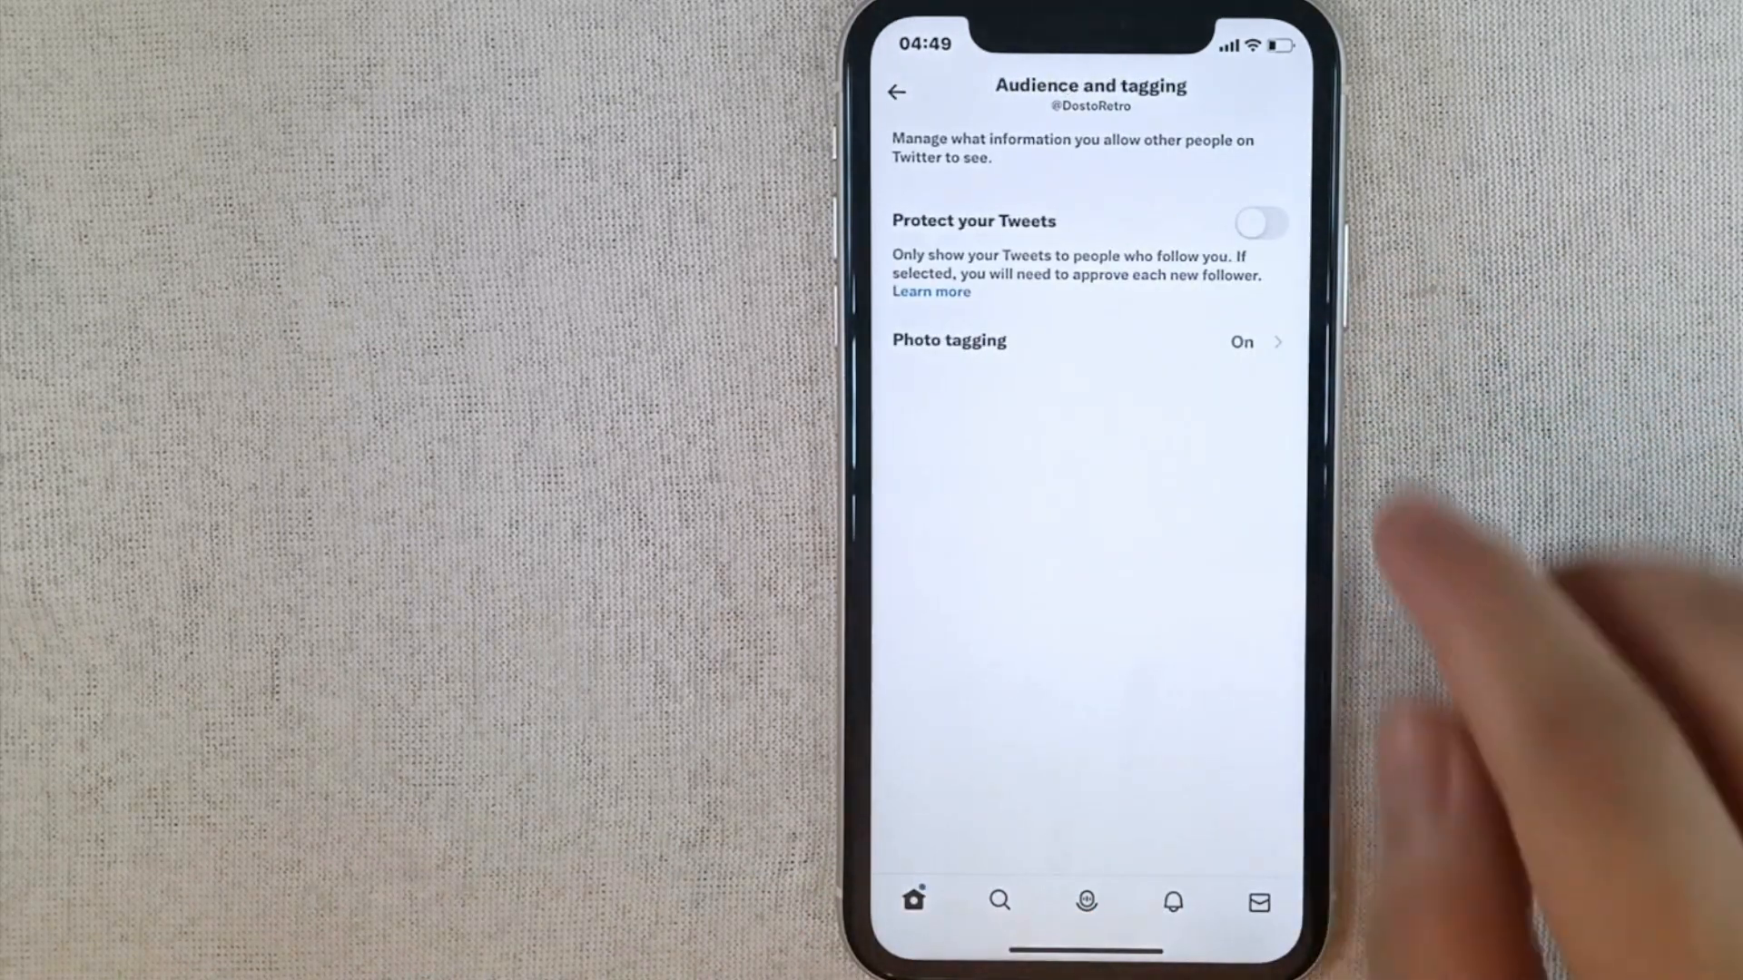
click(1262, 222)
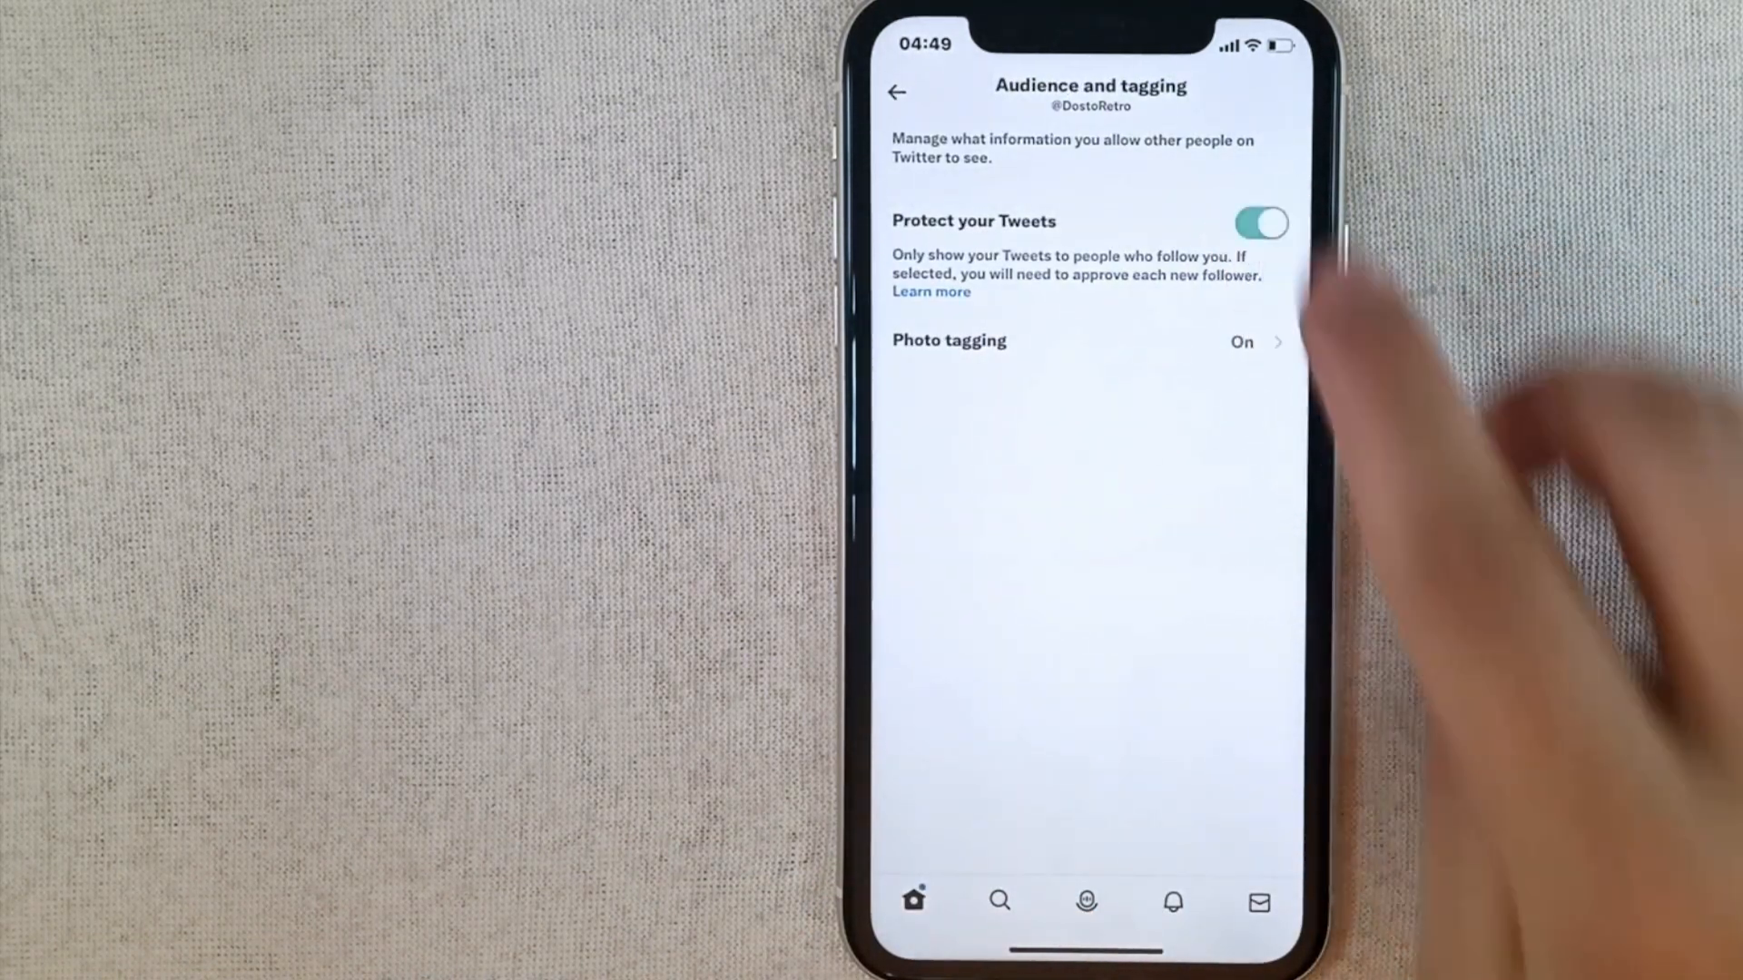